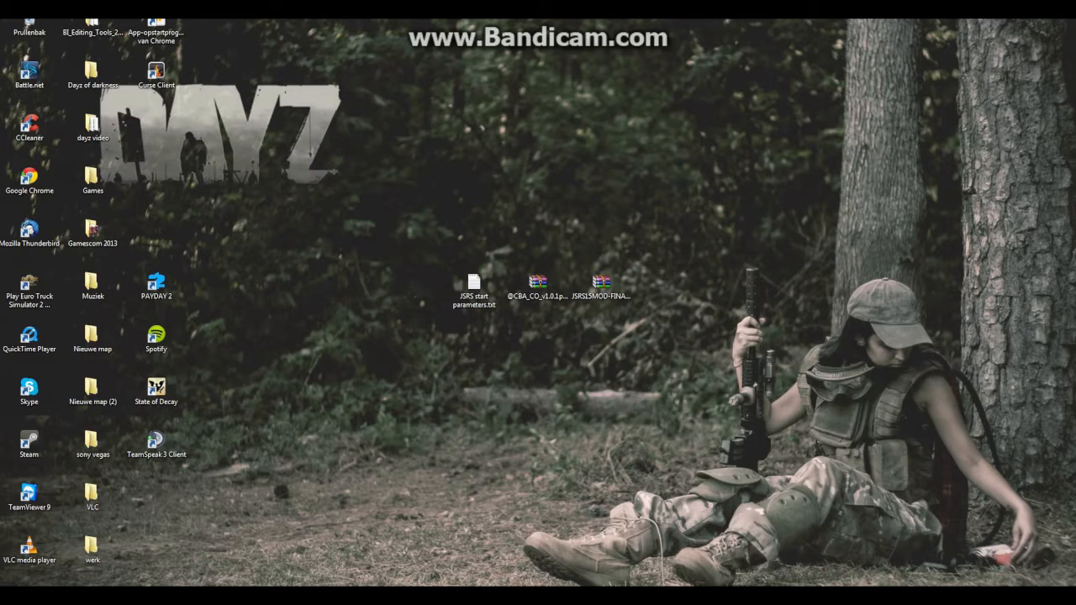
Review the JSRS mod page in the browser before starting the install
left_click(474, 285)
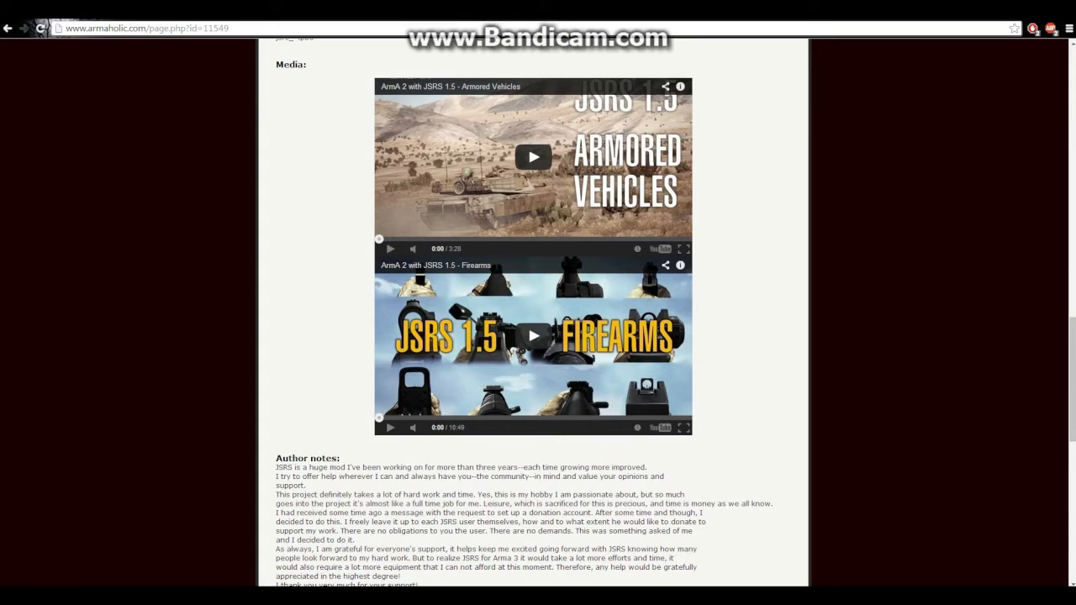
scroll("down", 3)
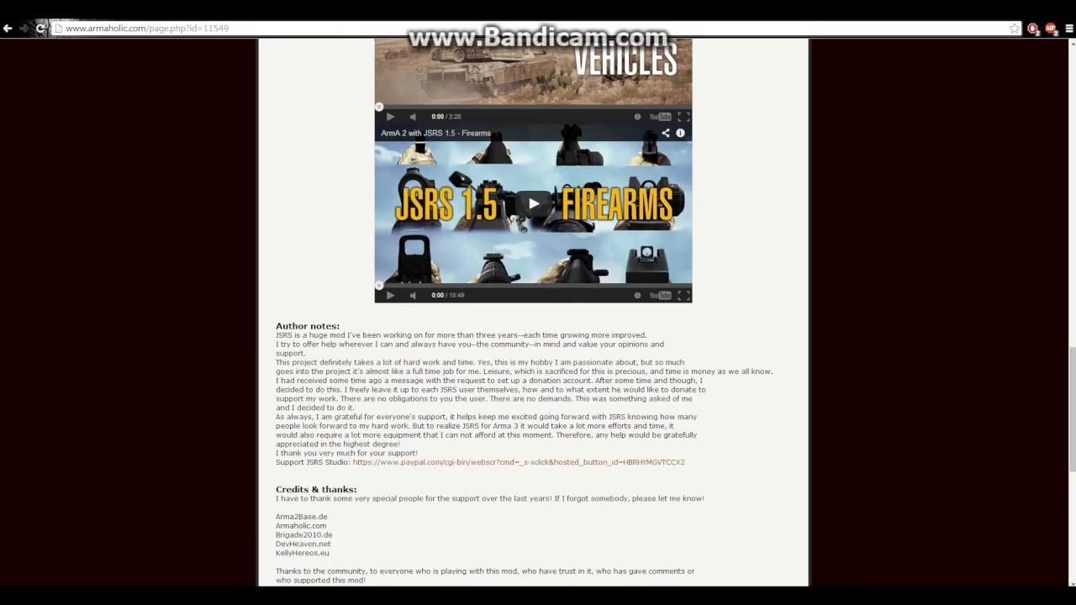
scroll("down", 3)
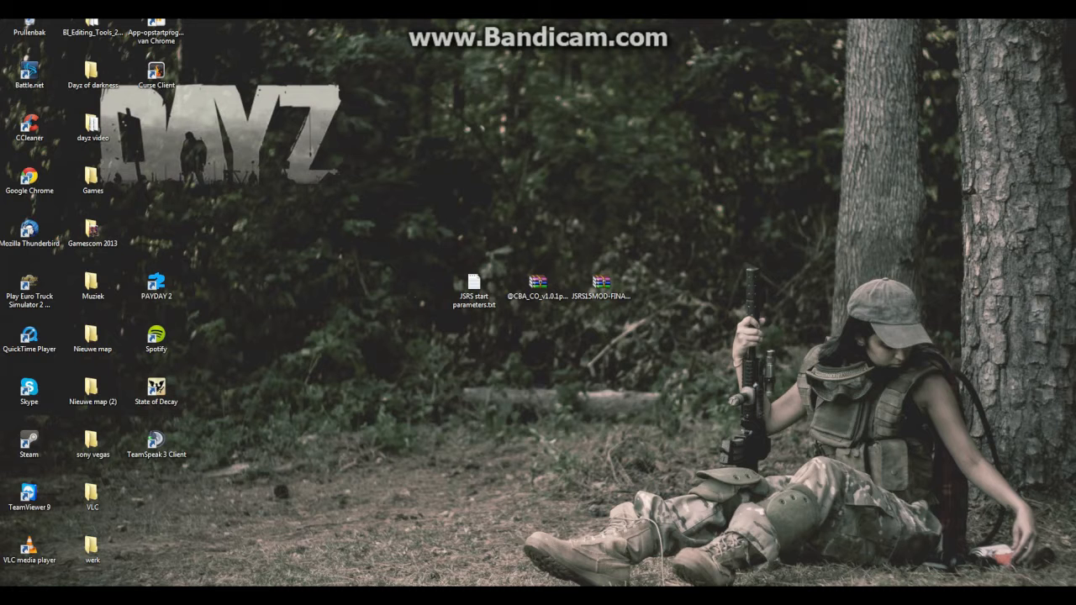
Navigate C: > Program Files (x86) > Steam > SteamApps > common > Arma 2 Operation Arrowhead
left_click(537, 284)
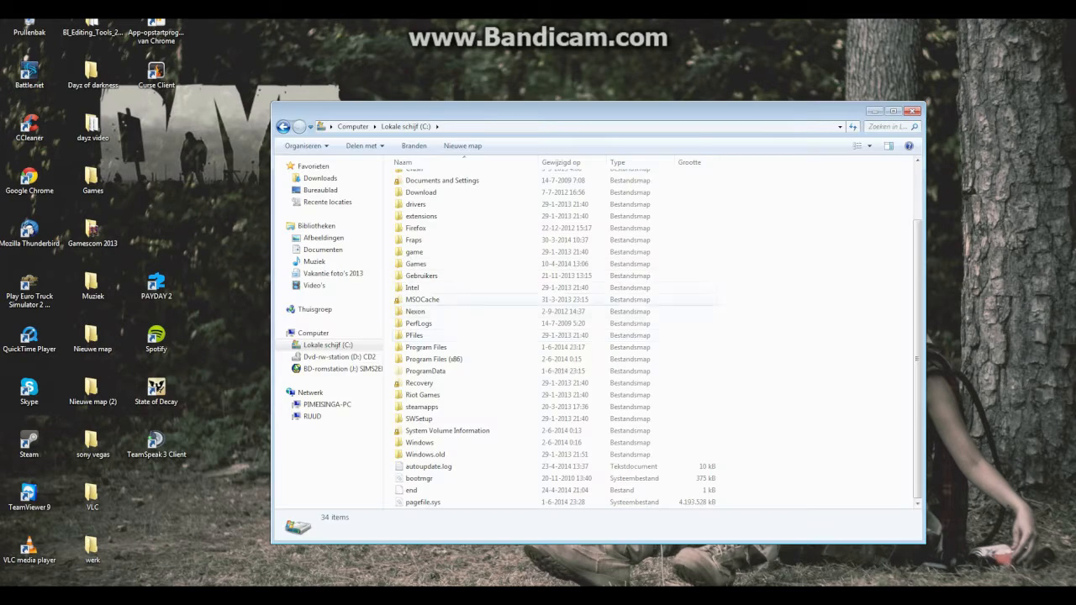
left_click(413, 335)
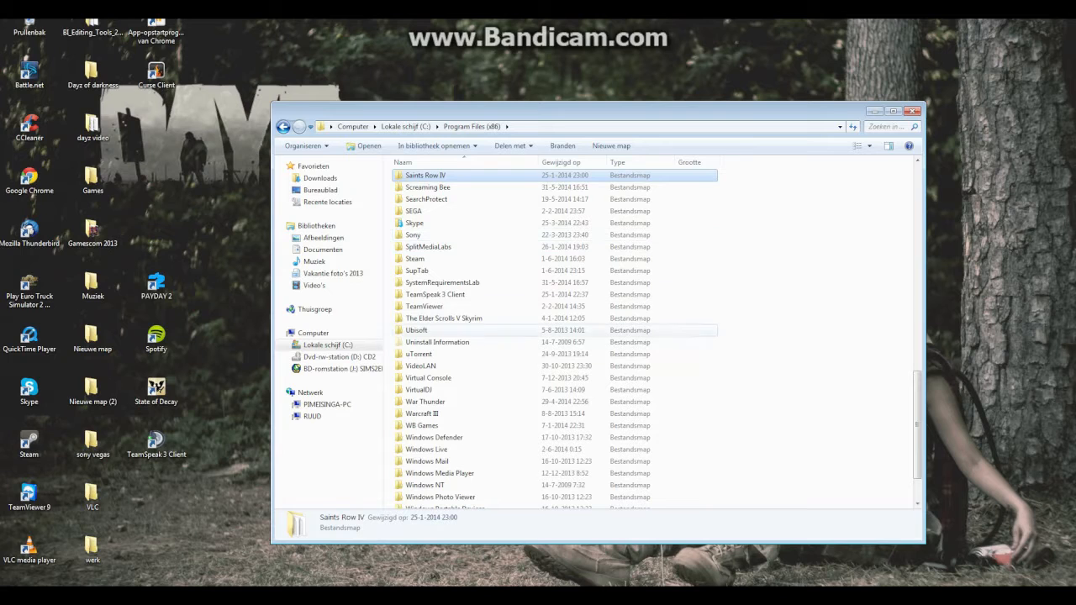
left_click(413, 222)
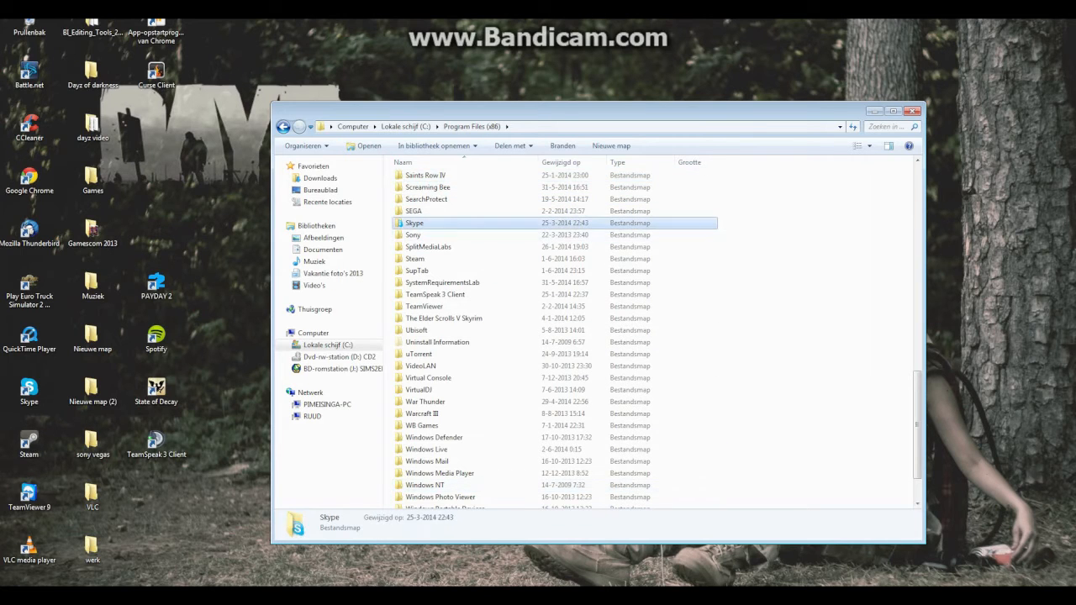
double_click(413, 259)
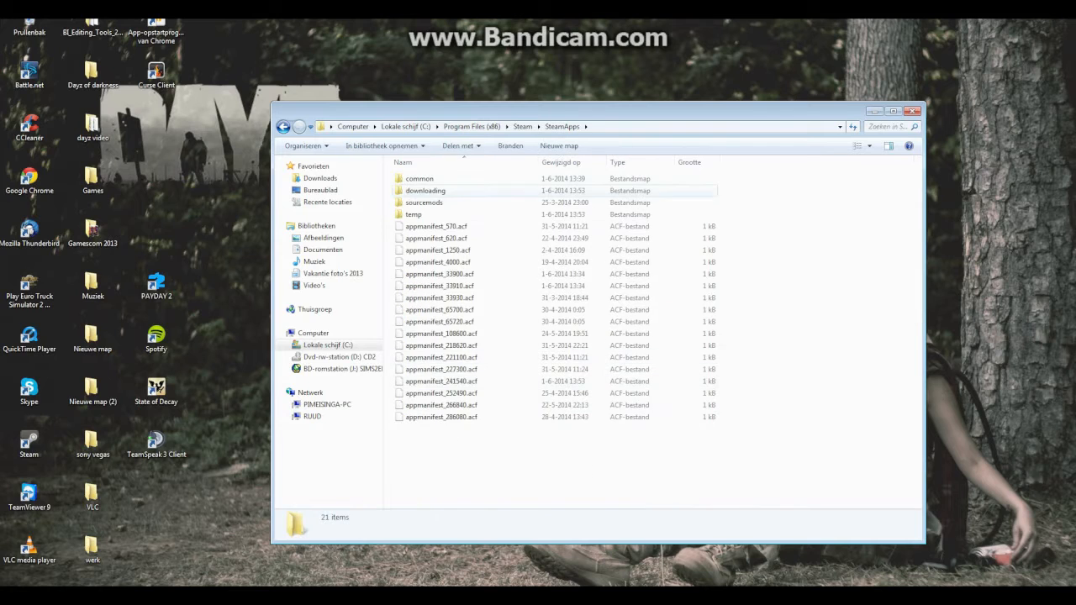
double_click(419, 178)
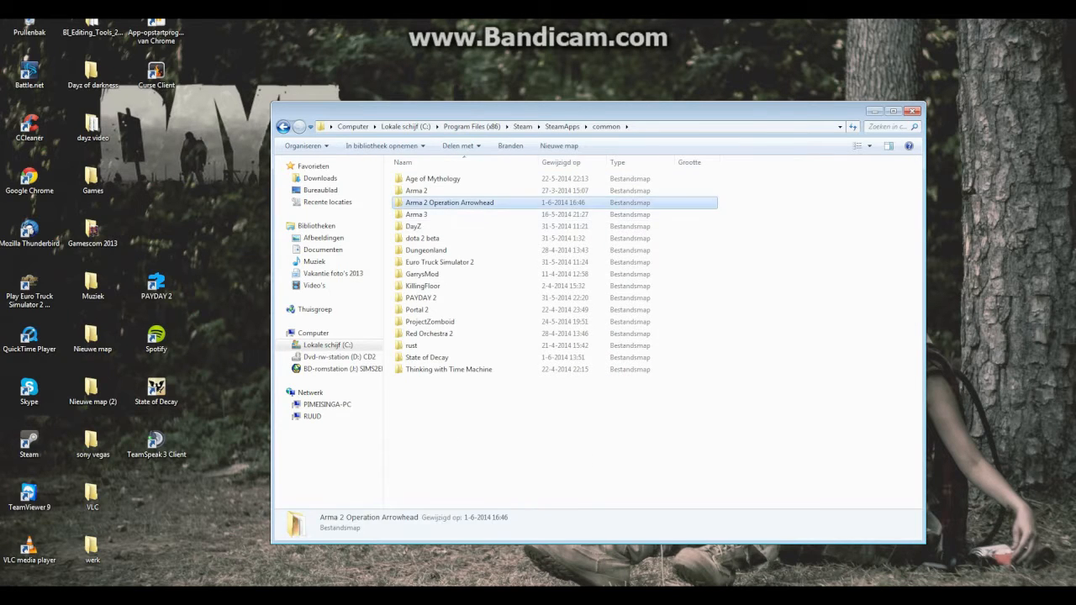
double_click(449, 201)
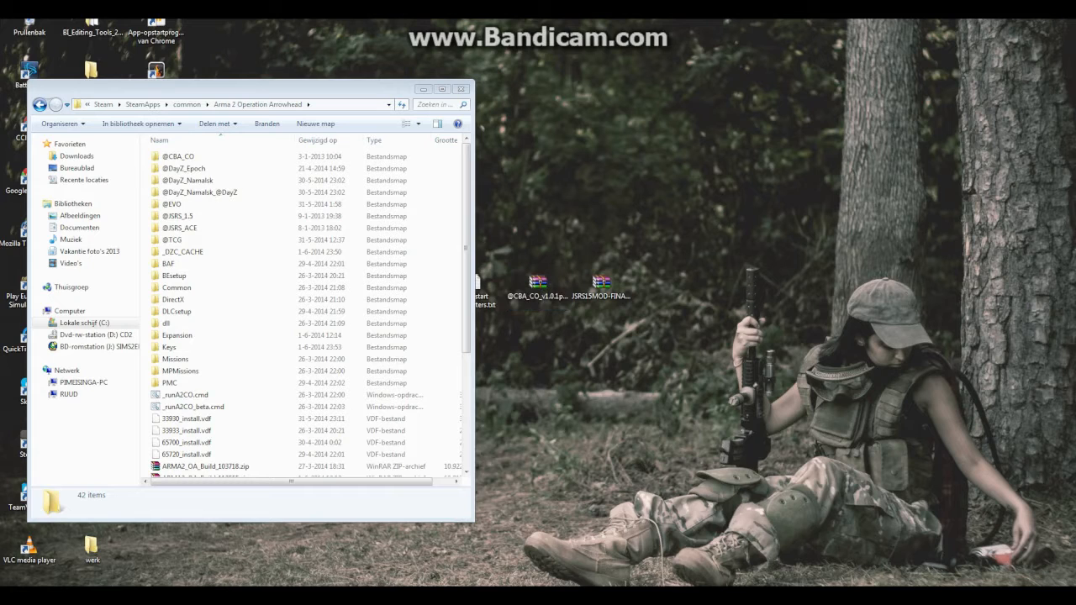
double_click(535, 286)
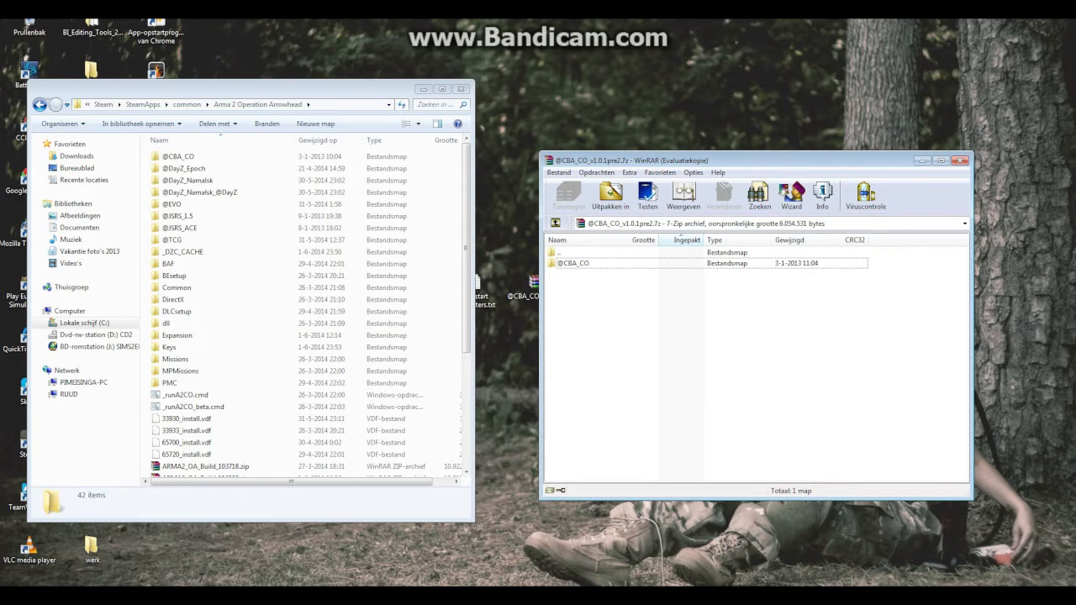
left_click(961, 160)
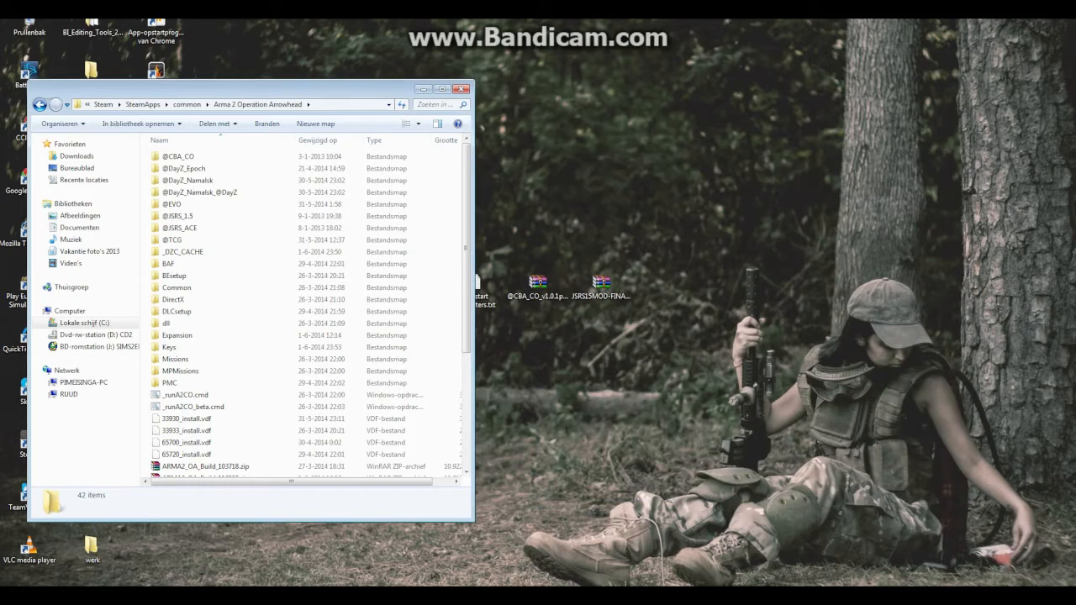
left_click(600, 282)
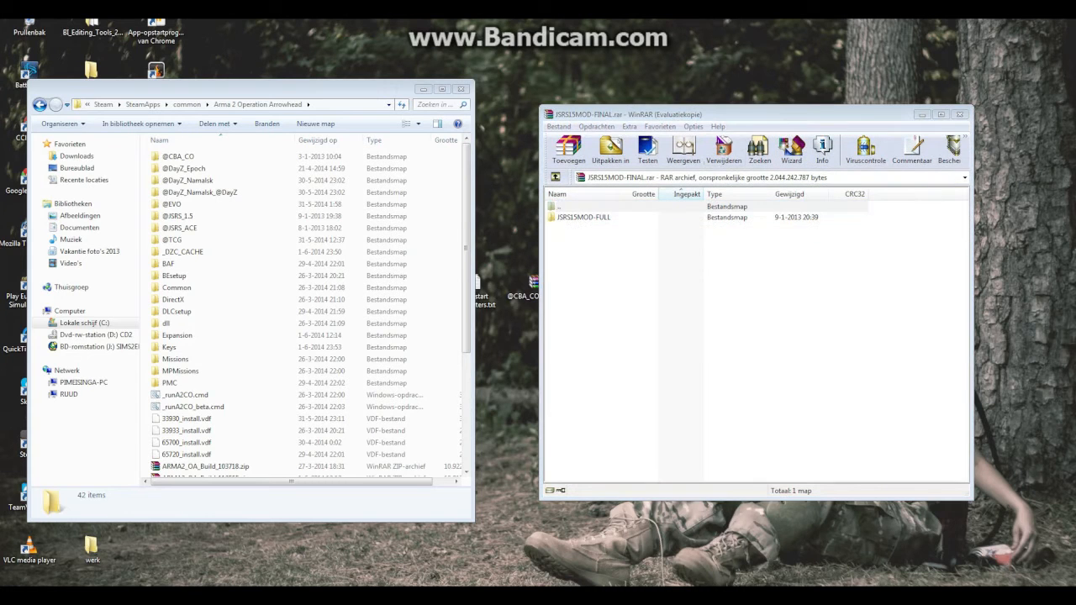
double_click(585, 217)
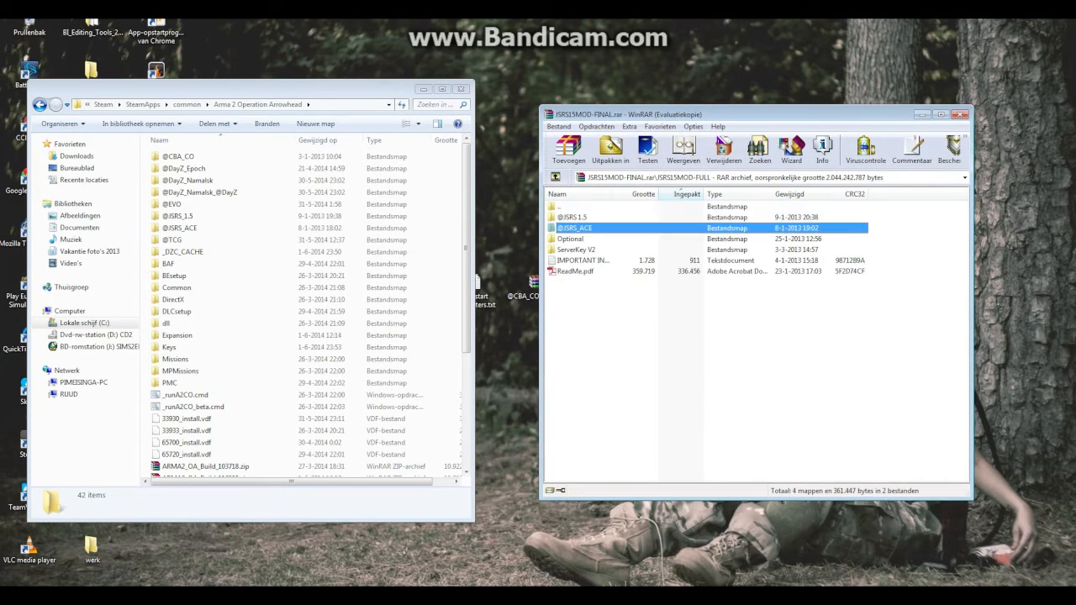
left_click(571, 217)
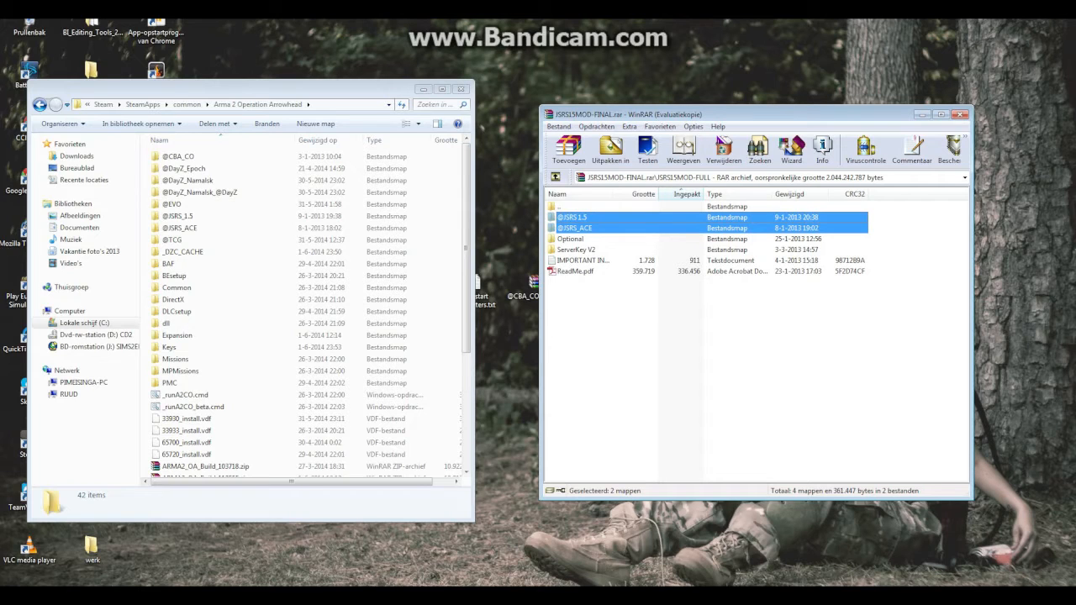
left_click(181, 229)
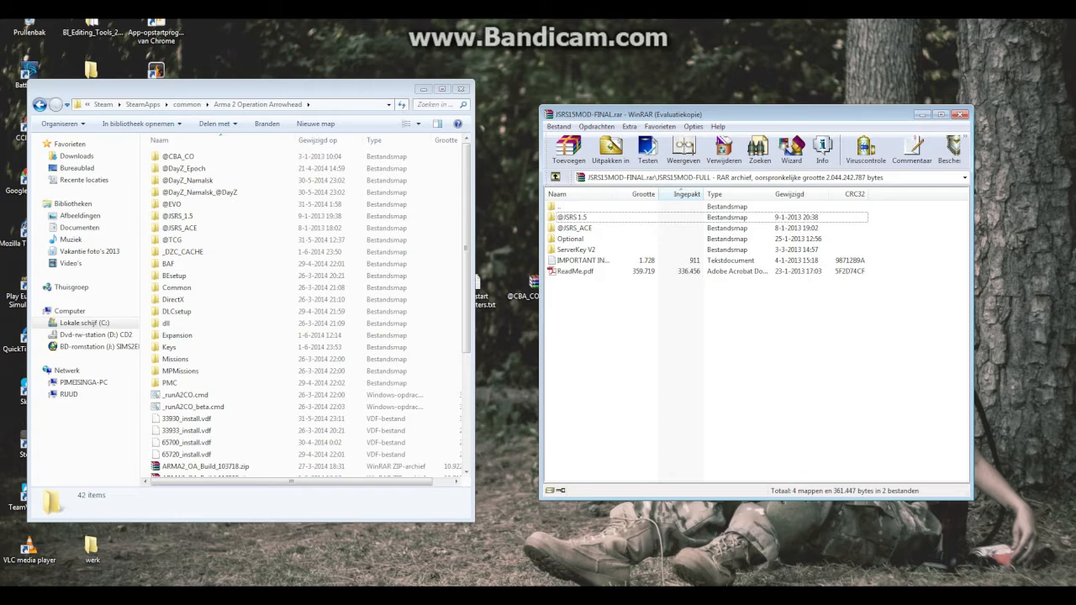
left_click(178, 215)
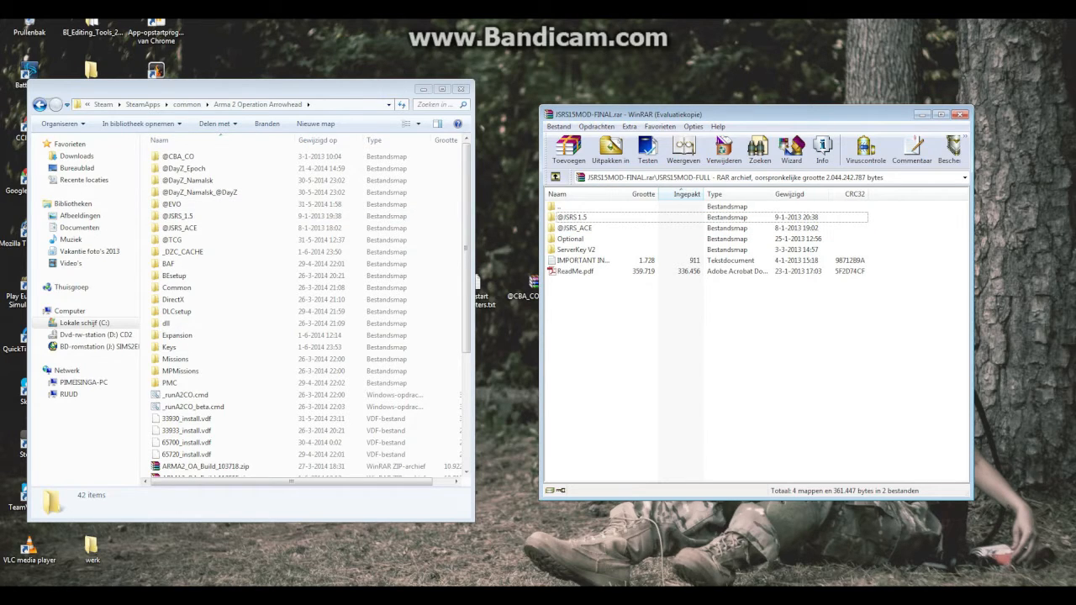
left_click(179, 215)
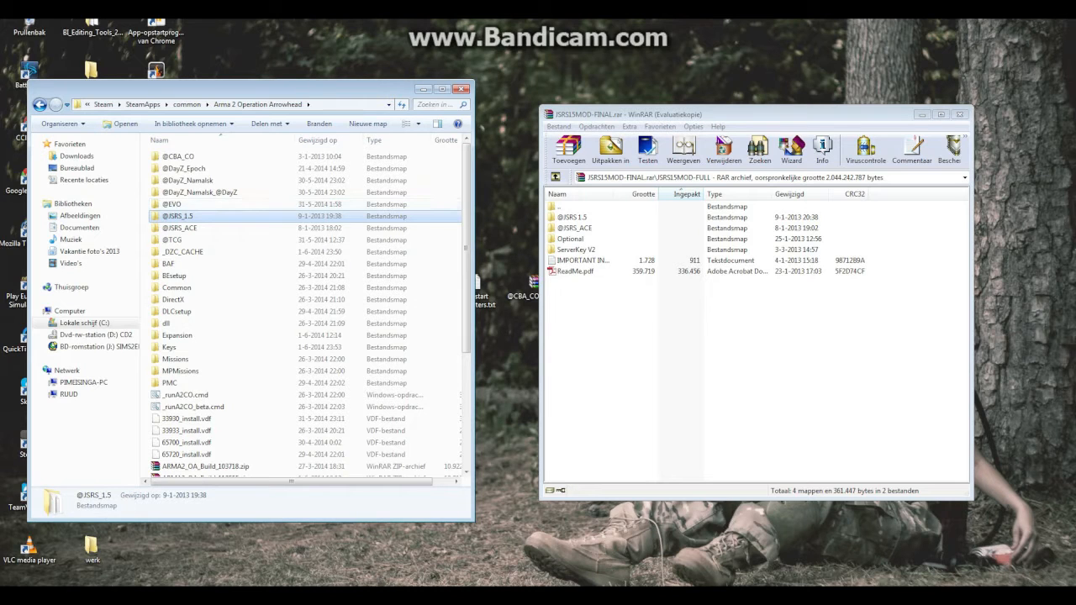
right_click(178, 215)
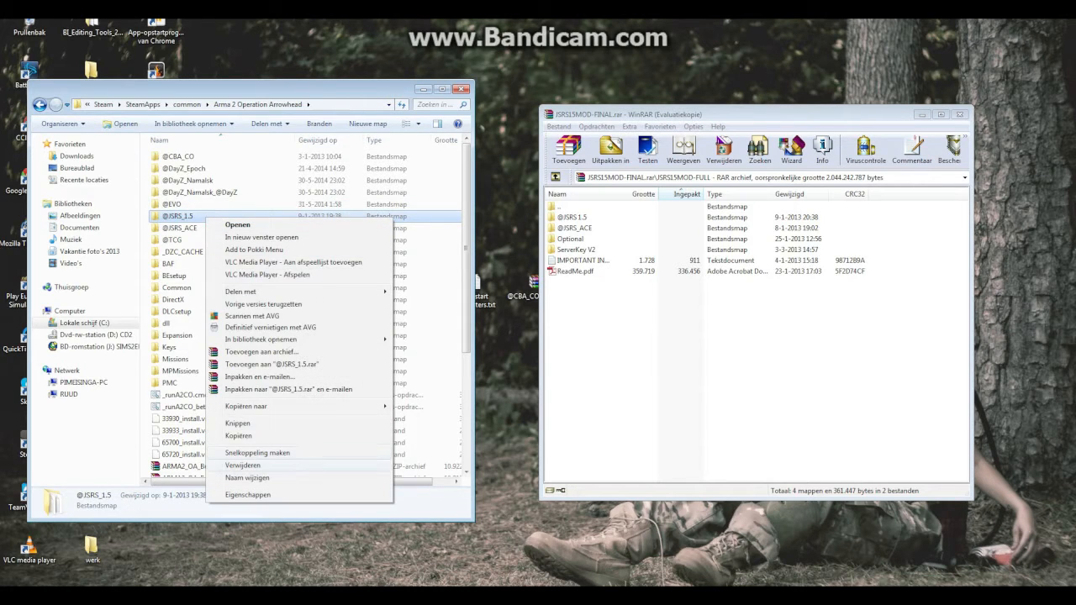
left_click(246, 477)
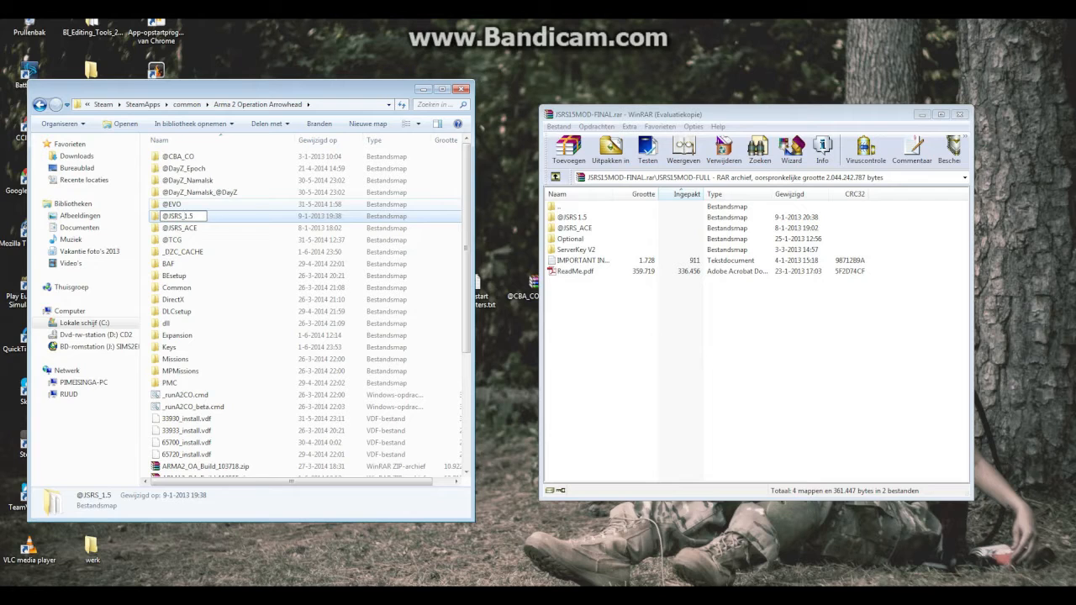
left_click(177, 287)
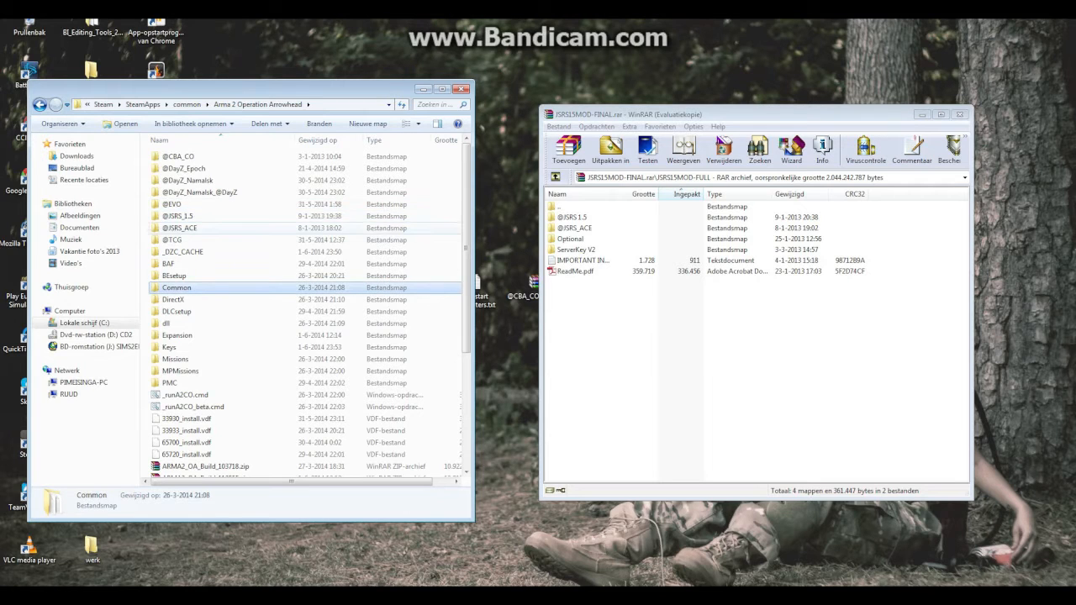
left_click(178, 215)
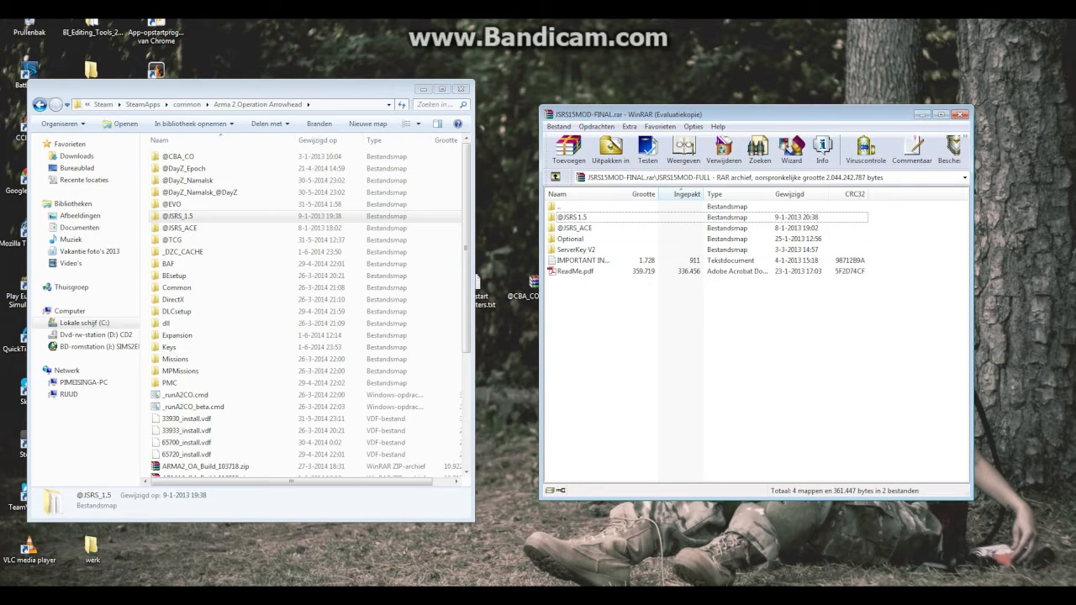
Copy jsrs15_v2.bikey from ServerKey V2 into Expansion\Keys, replacing the existing key
left_click(576, 249)
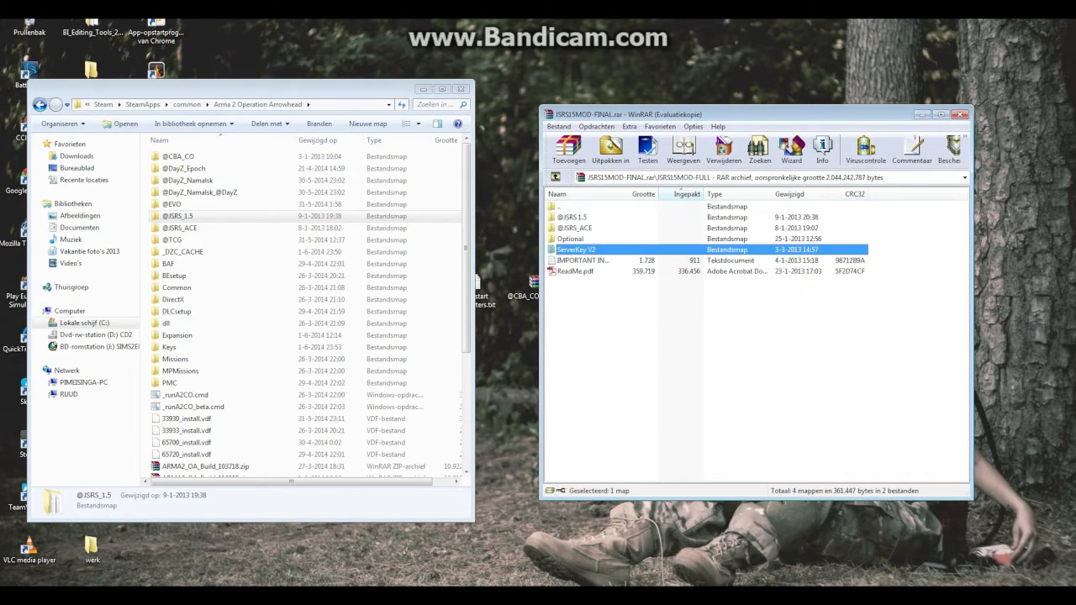
double_click(576, 249)
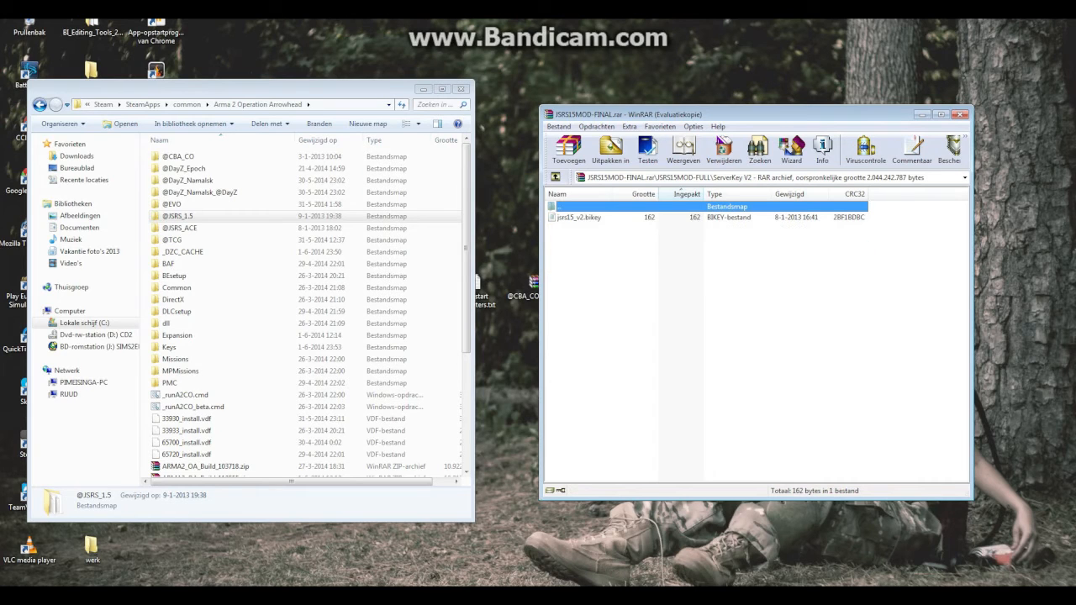
left_click(578, 217)
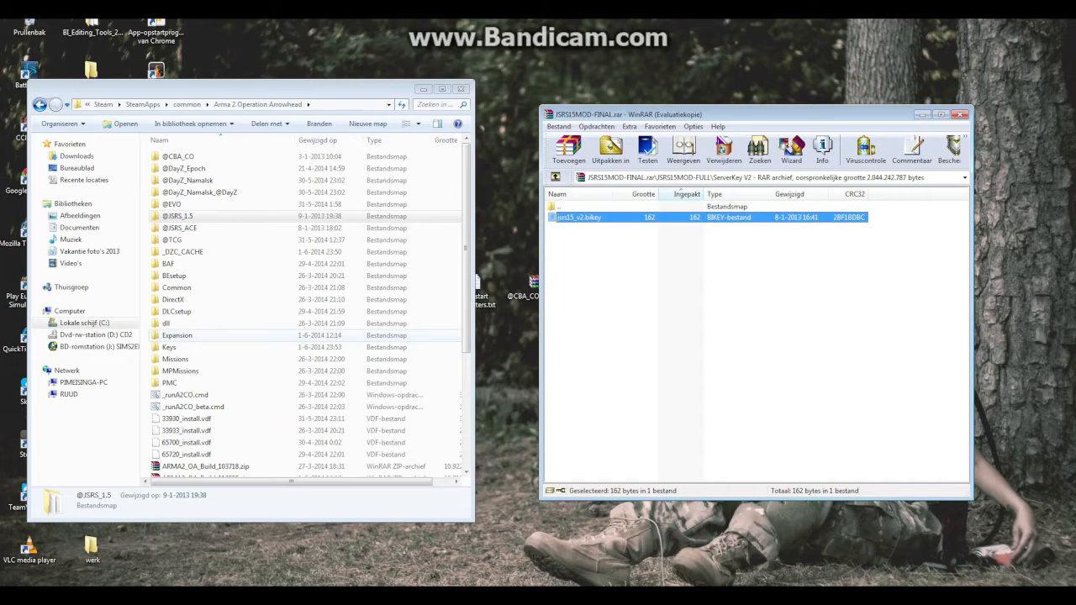
double_click(176, 334)
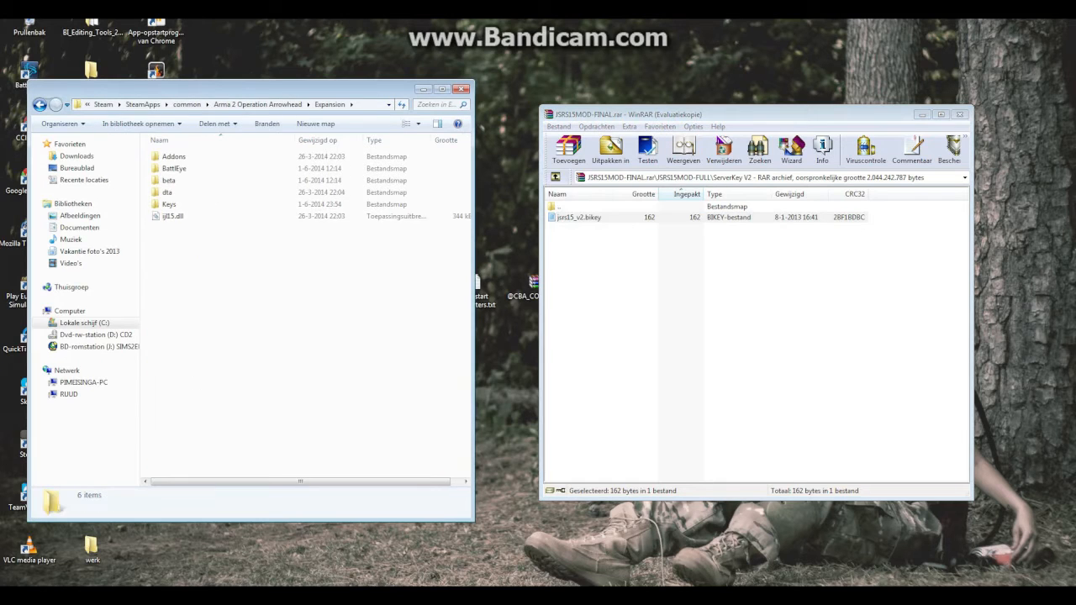
double_click(168, 205)
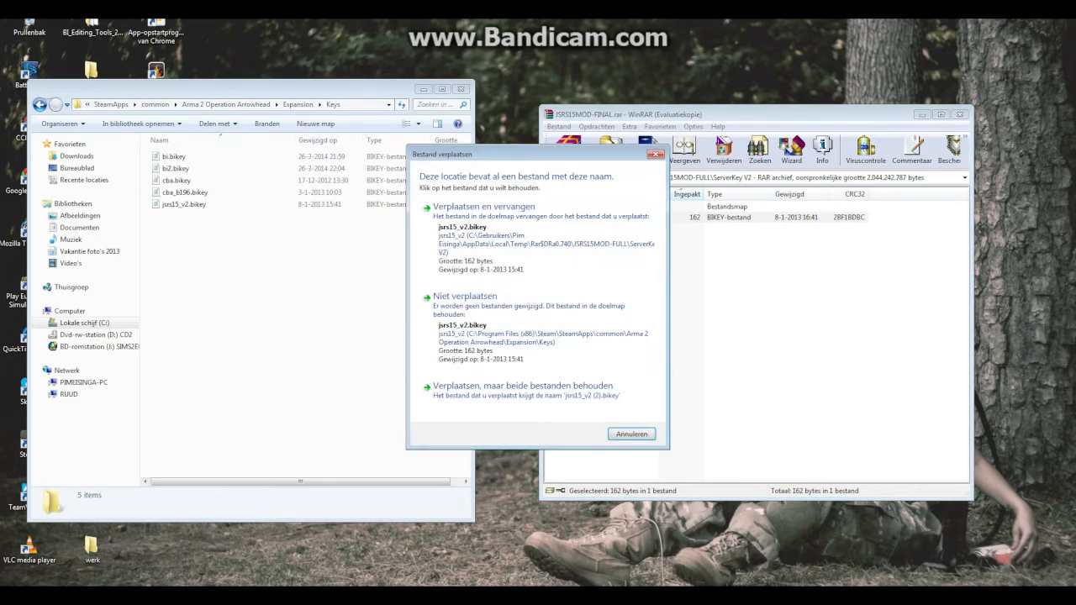
left_click(484, 205)
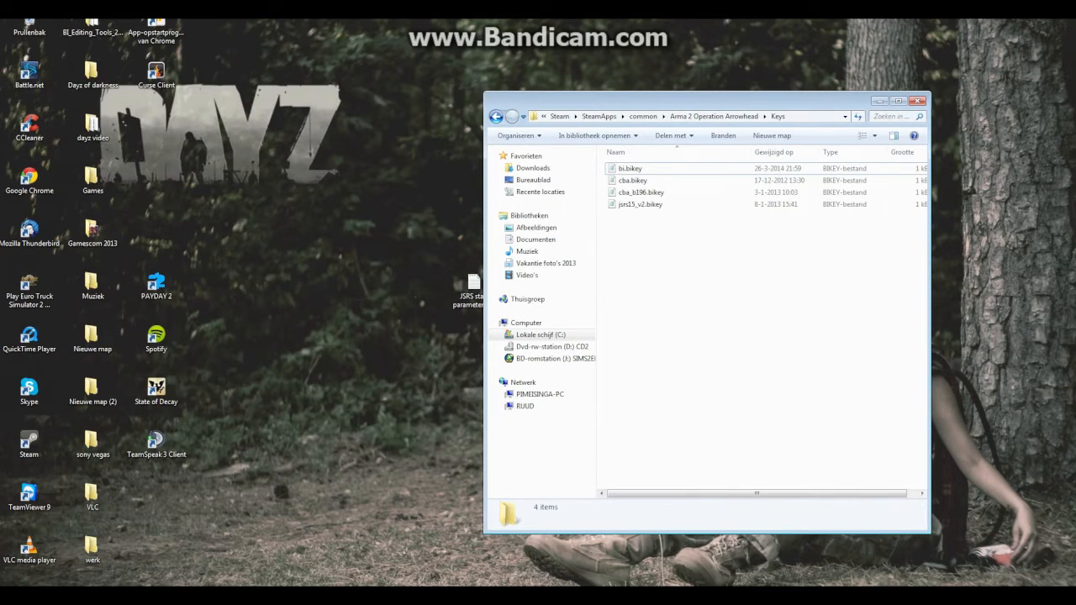
Return to the Operation Arrowhead folder and close WinRAR and Explorer
left_click(712, 116)
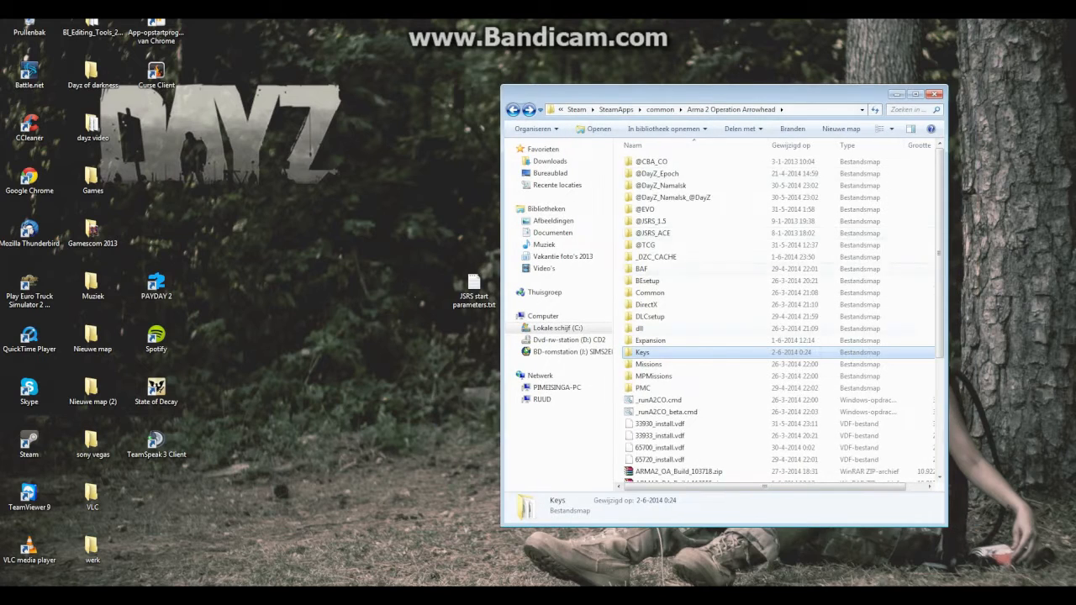
left_click(934, 94)
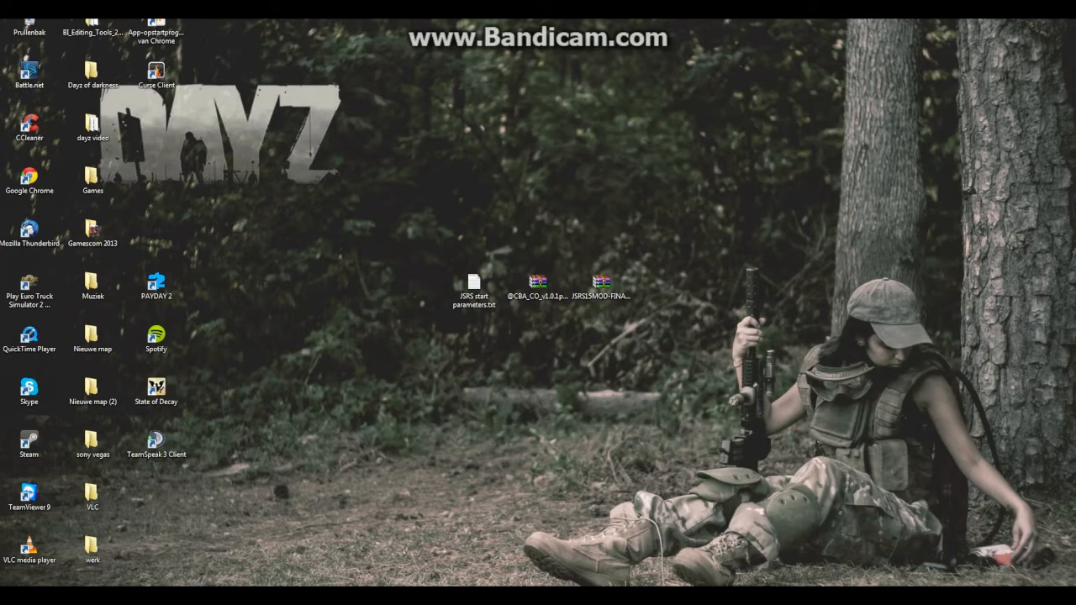
double_click(474, 284)
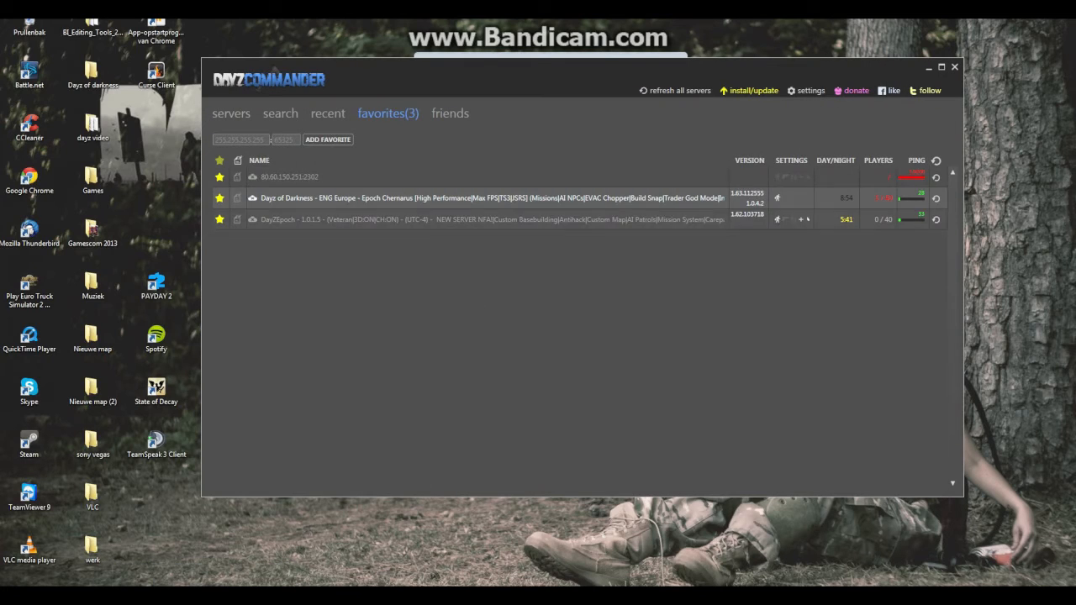
left_click(810, 90)
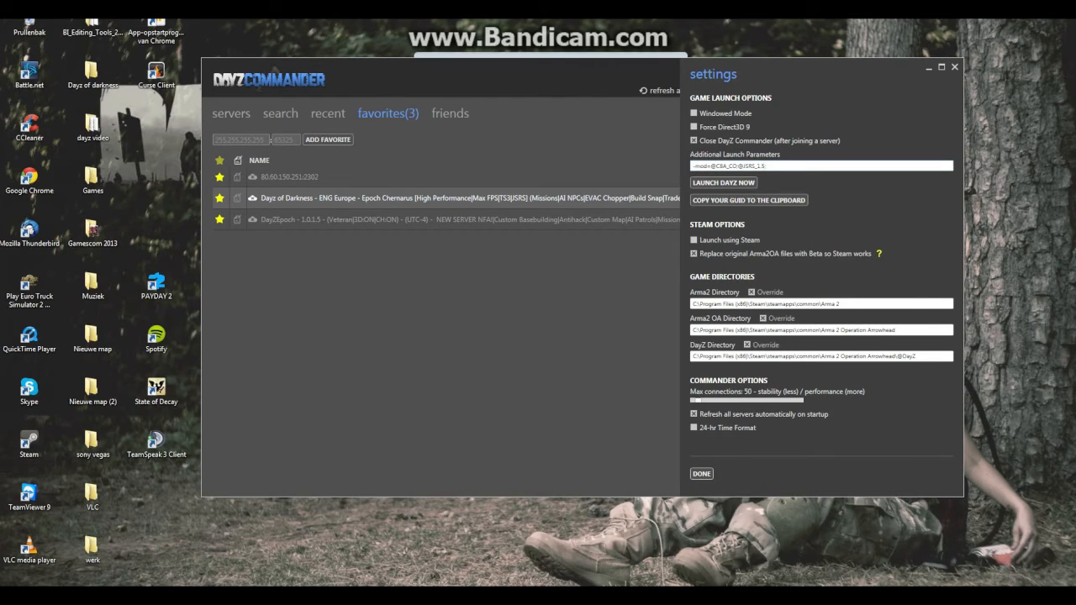
left_click(701, 474)
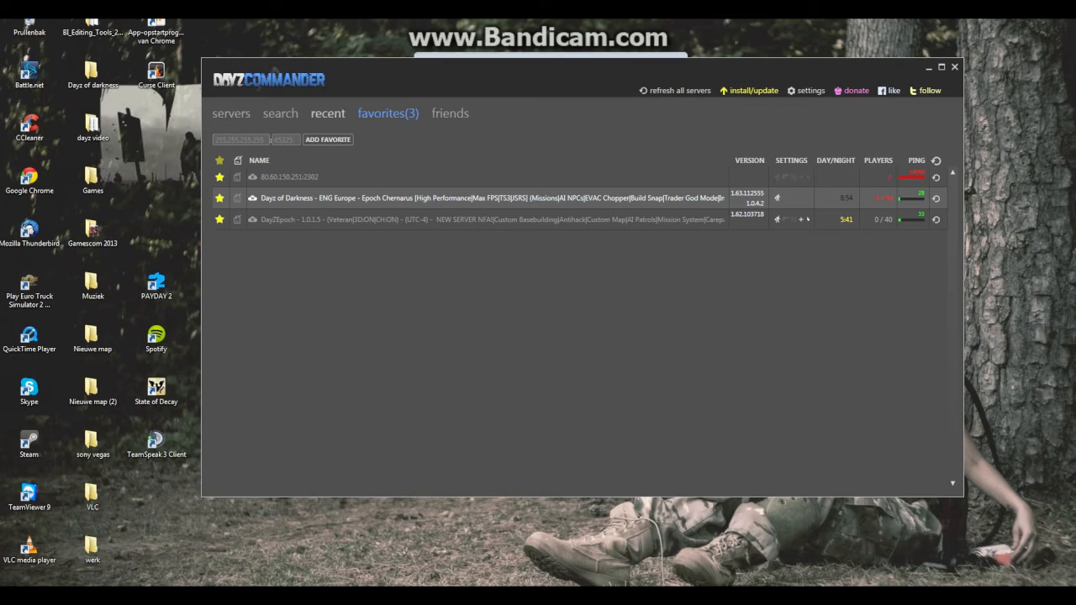